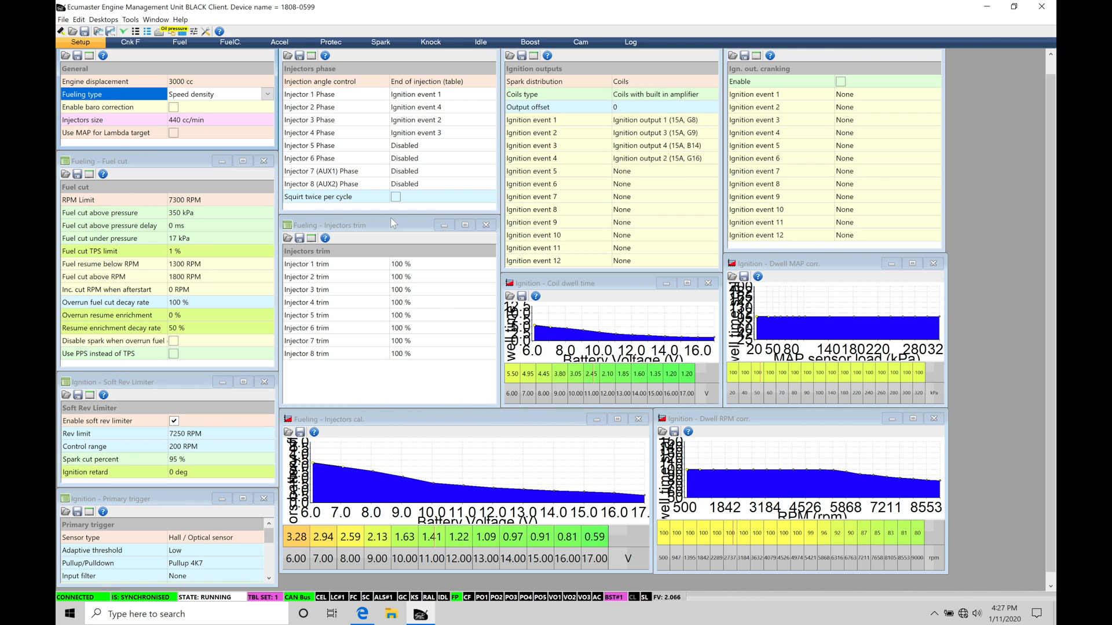
- Browse the EMU_BLACK folder for saved desktop layouts and pick Main Tuning.emublayout
click(103, 20)
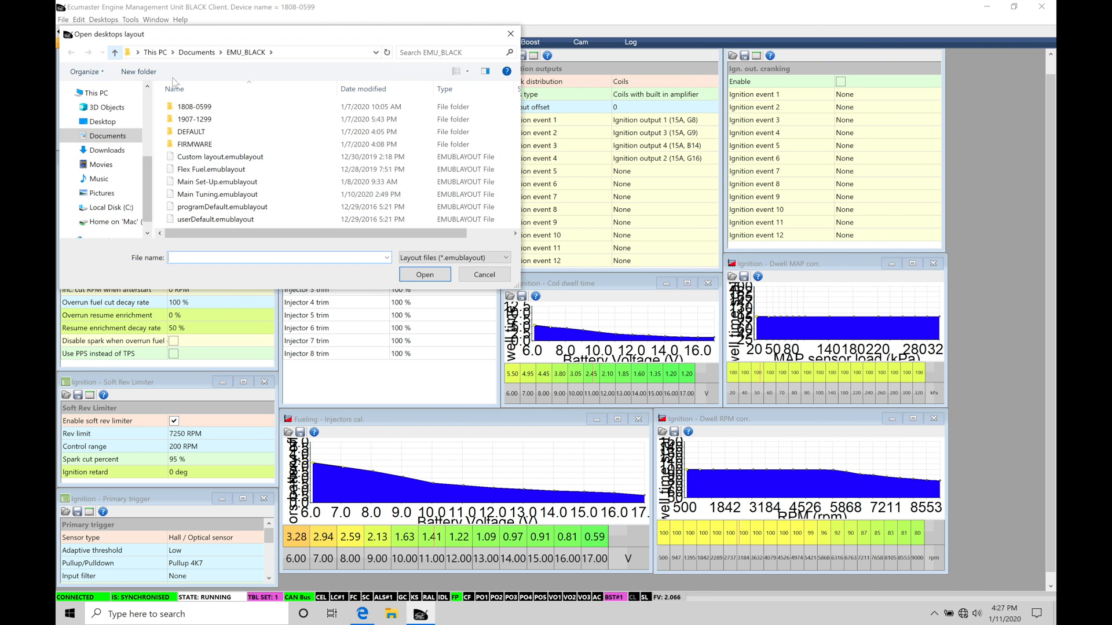
mouse_move(217, 194)
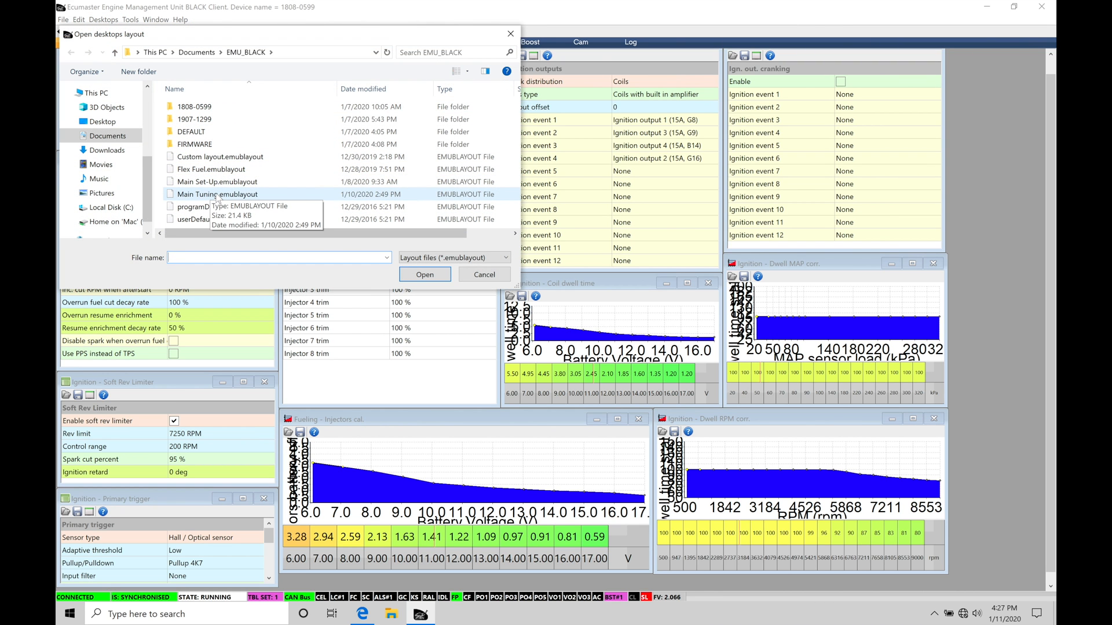
click(484, 274)
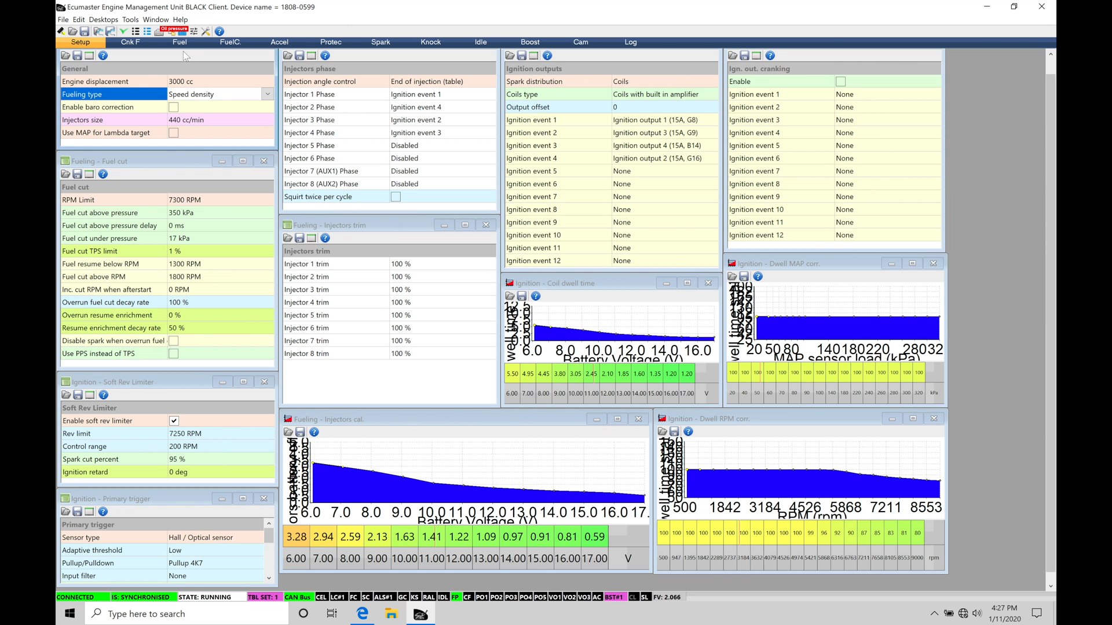
- Load Main Tuning.emublayout and bring up the Fuel desktop with VE table and EGO feedback
click(180, 41)
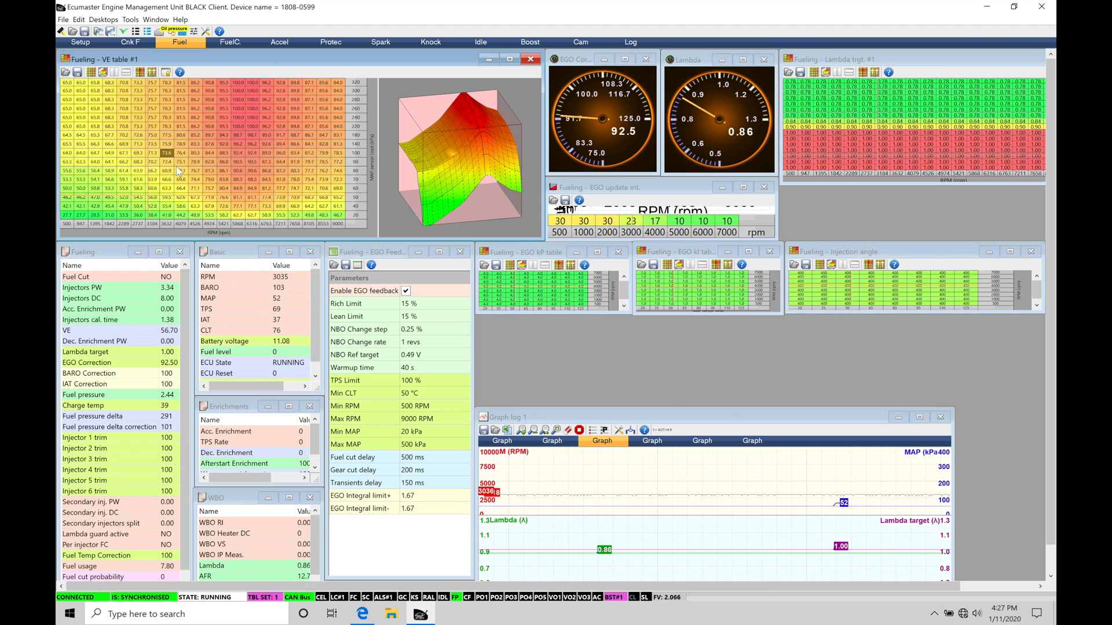